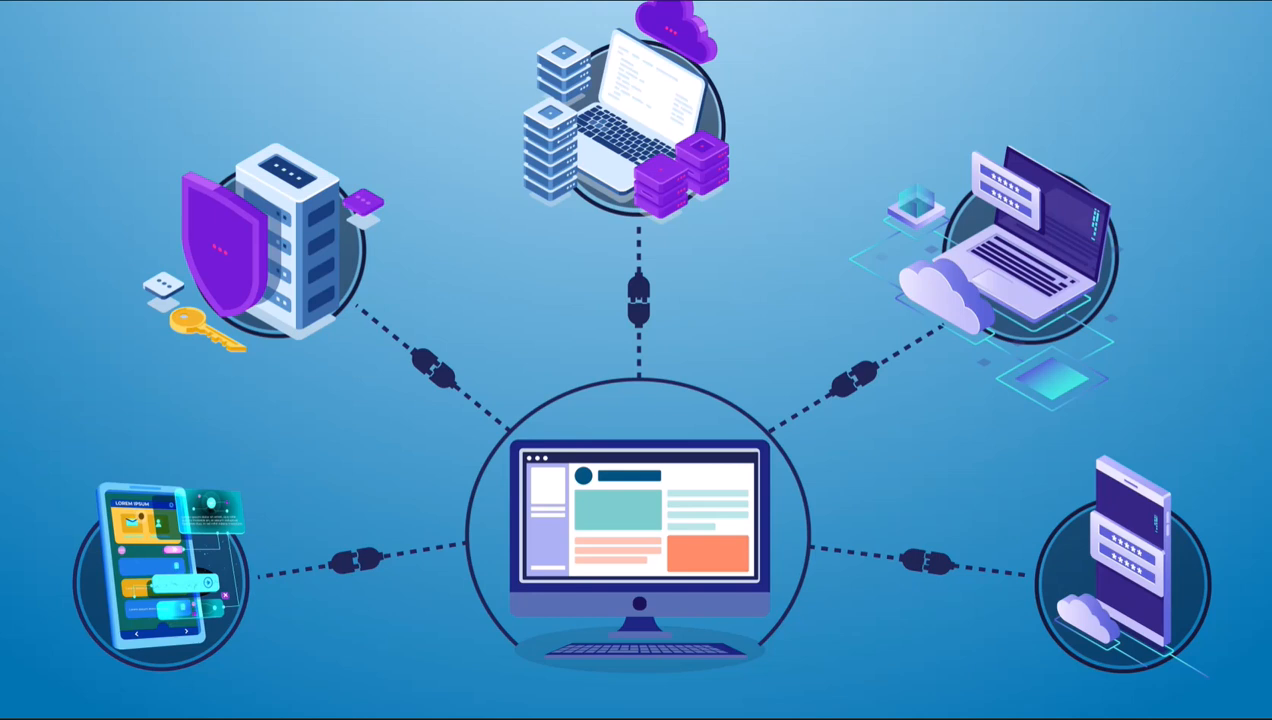
{"action": "mouse_move", "coordinate": [532, 420]}
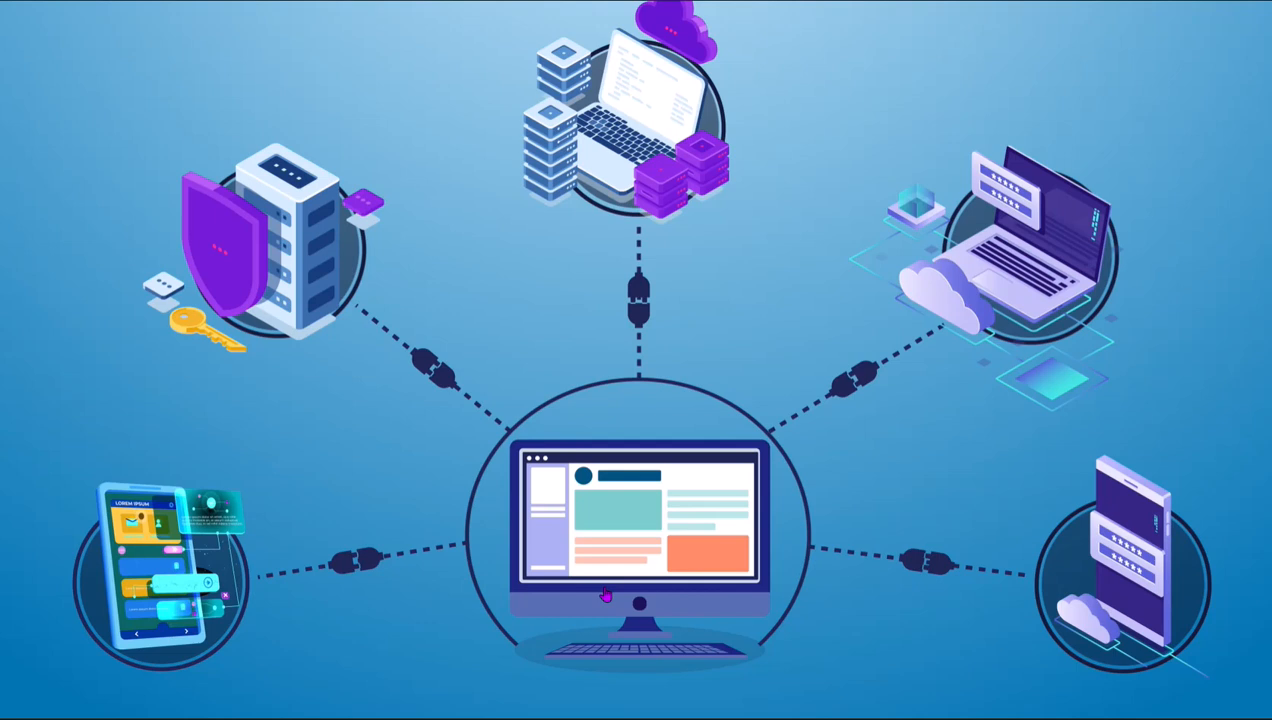
{"action": "mouse_move", "coordinate": [10, 90]}
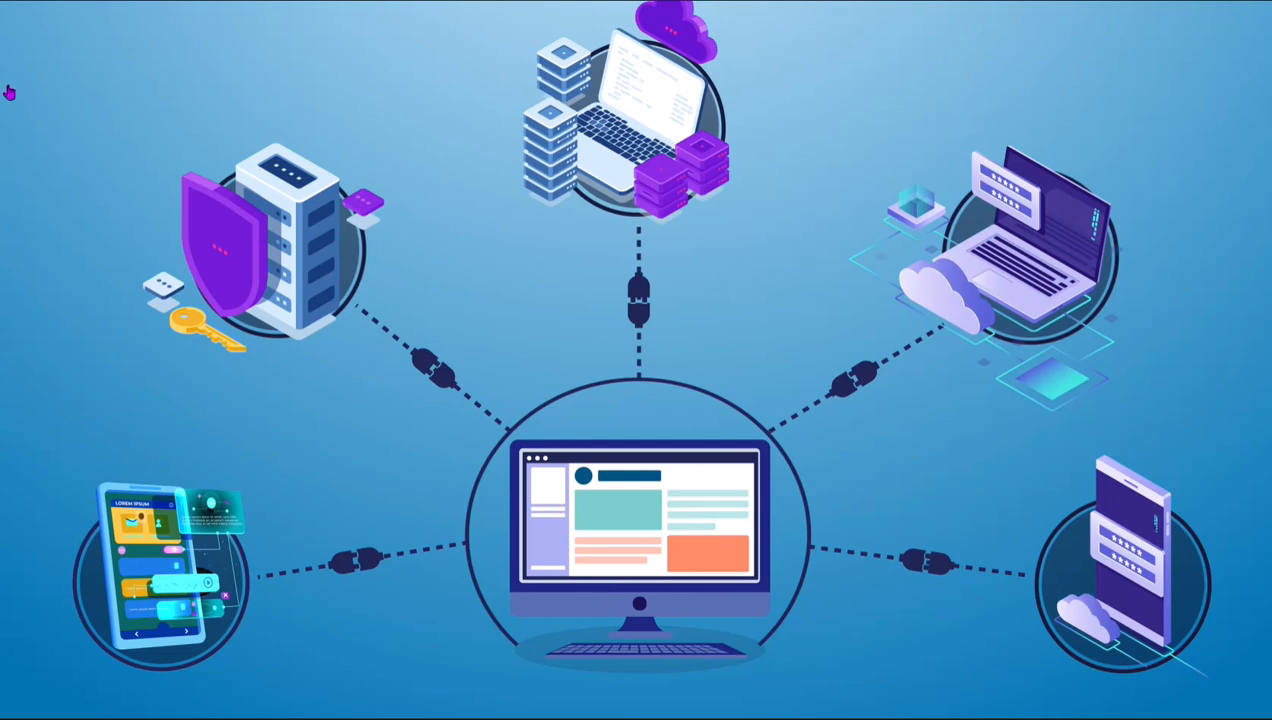
{"action": "mouse_move", "coordinate": [176, 570]}
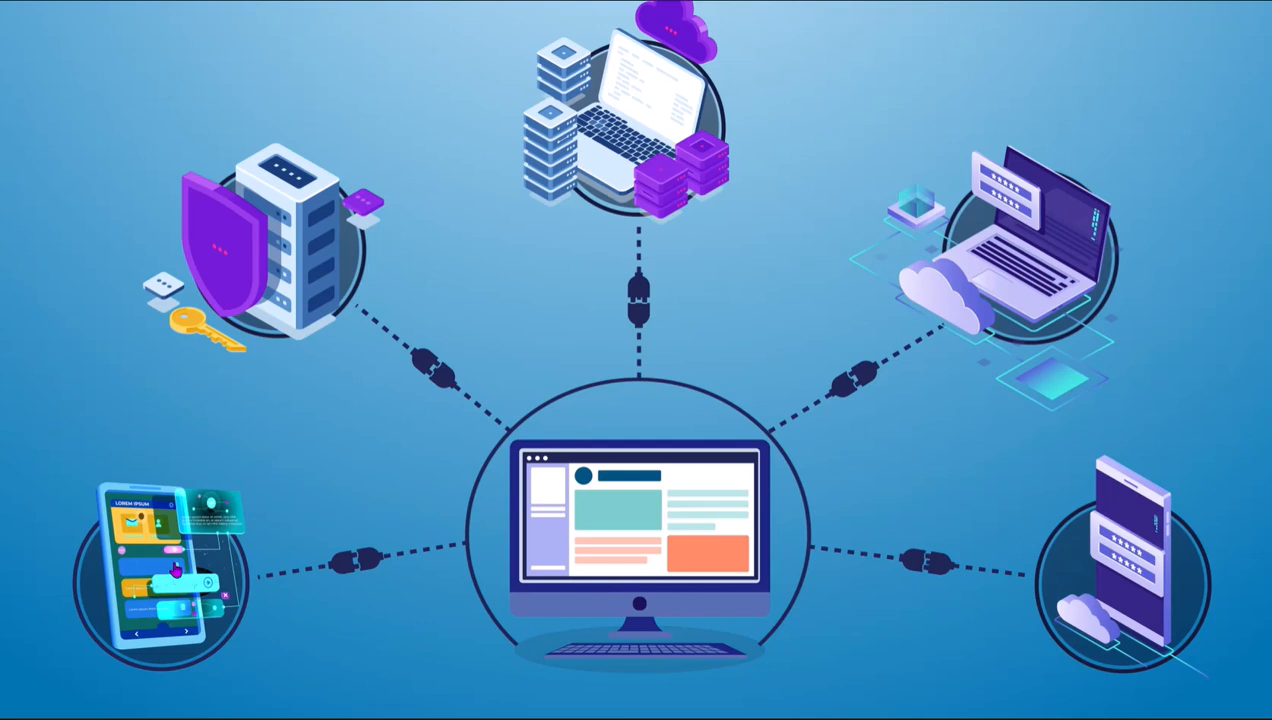